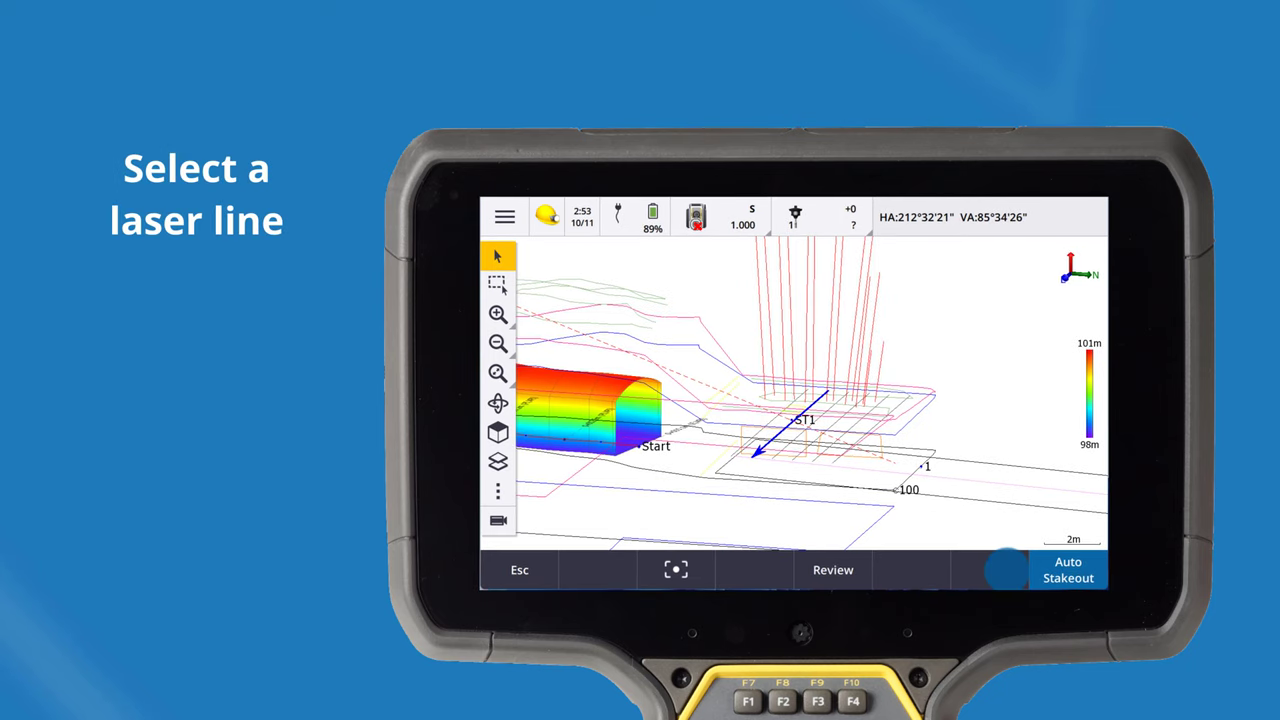
Step: Select the 1990-Start to 1990-End laser line and name the start point LL1, code LL
{"action": "left_click", "coordinate": [1068, 570]}
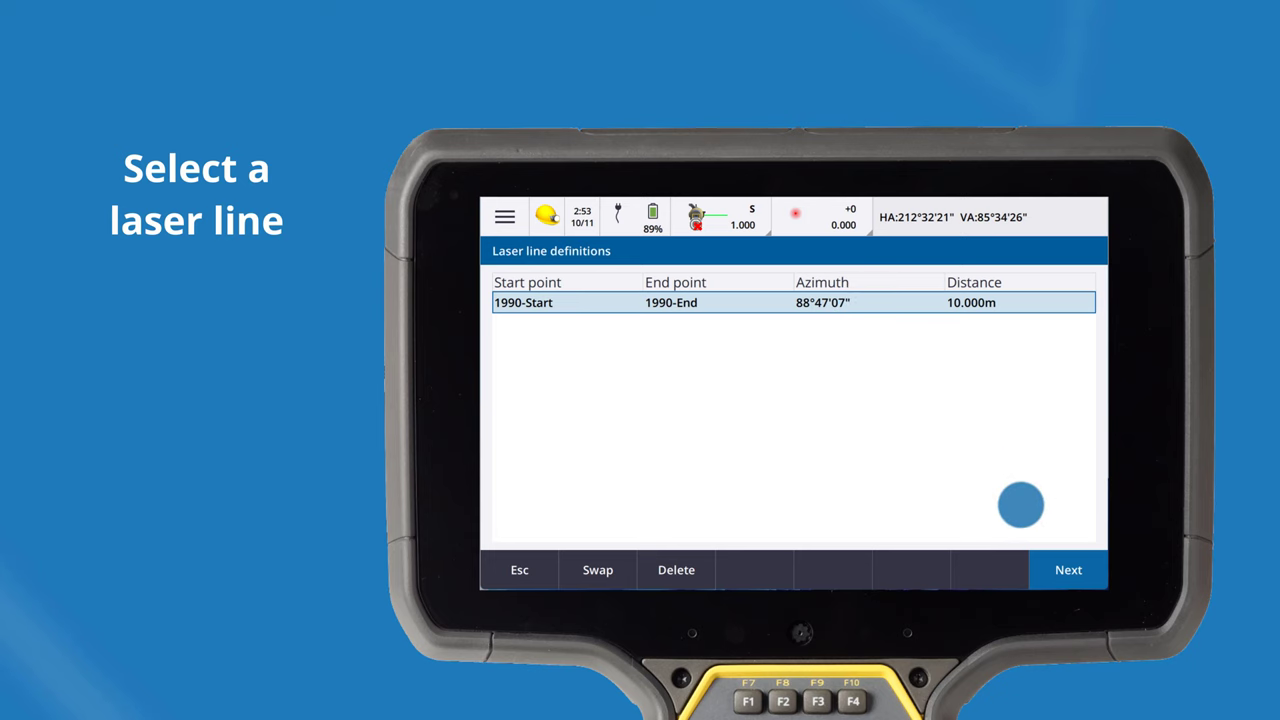
{"action": "left_click", "coordinate": [1068, 568]}
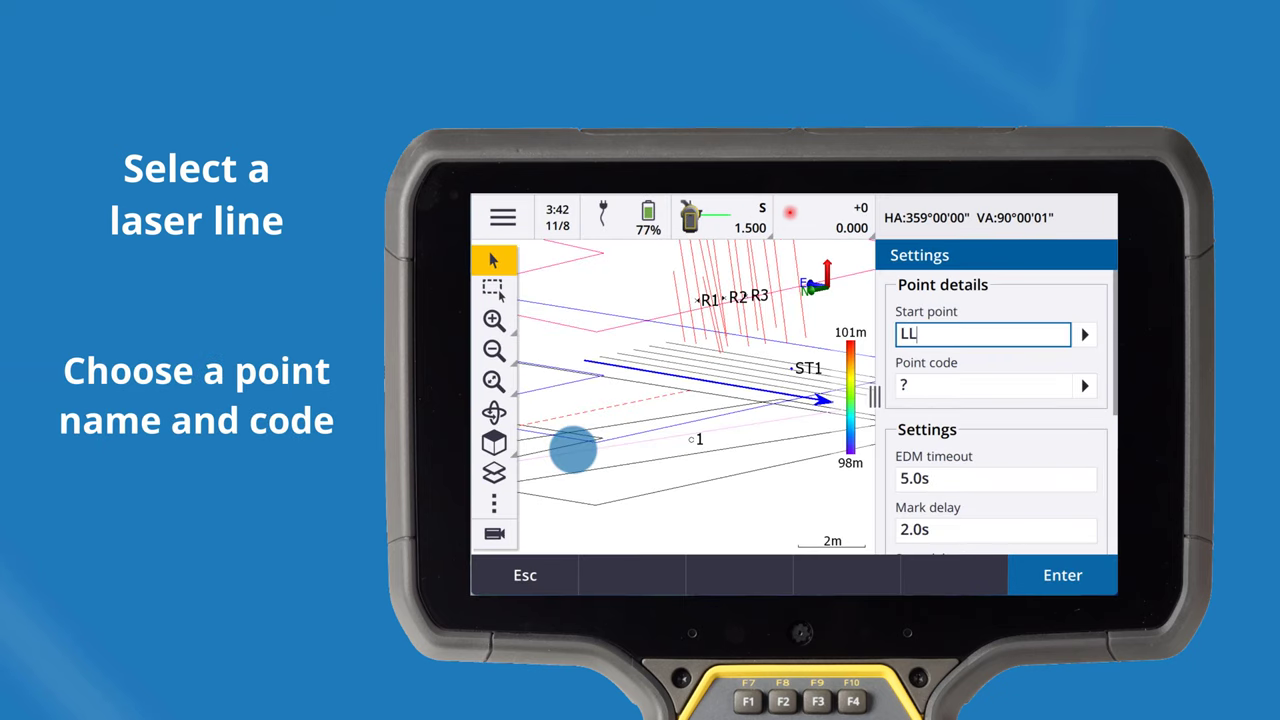
{"action": "type", "text": "1"}
{"action": "left_click", "coordinate": [984, 386]}
{"action": "type", "text": "LL"}
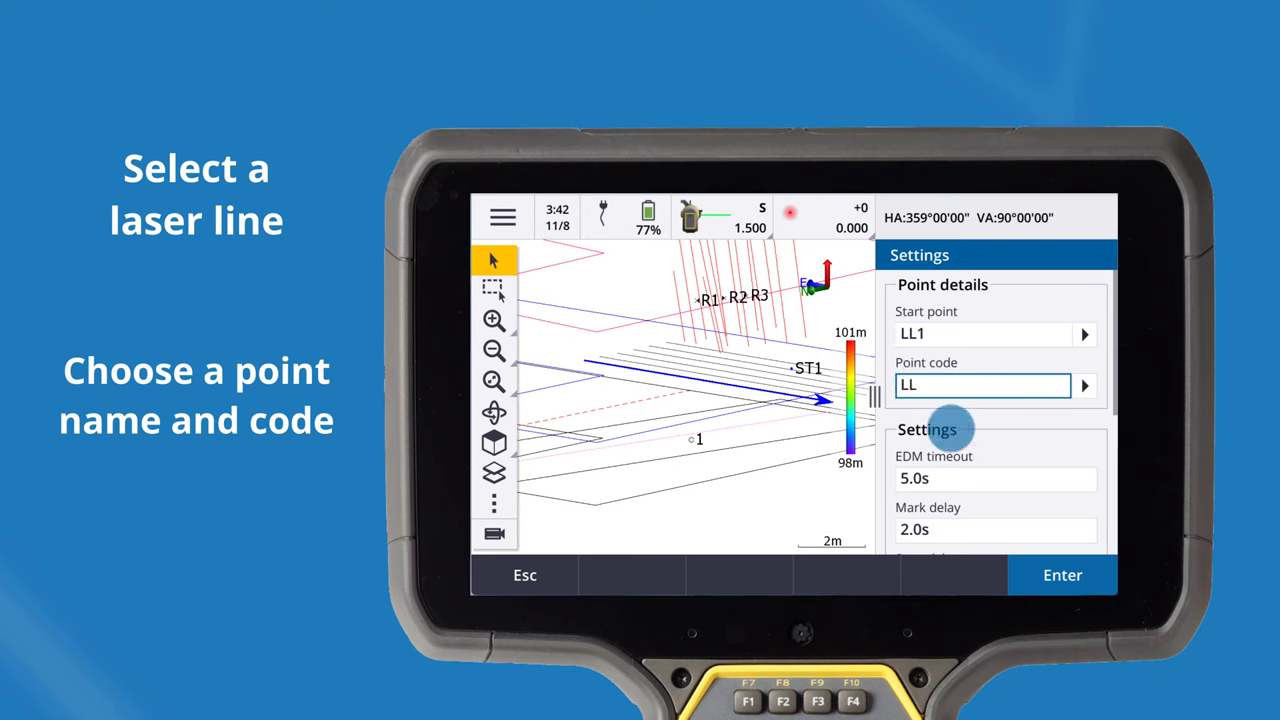
Step: Review EDM timeout, mark delay, start delay, tolerance and iterations, then begin auto staking
{"action": "scroll", "scroll_direction": "down", "scroll_amount": 3}
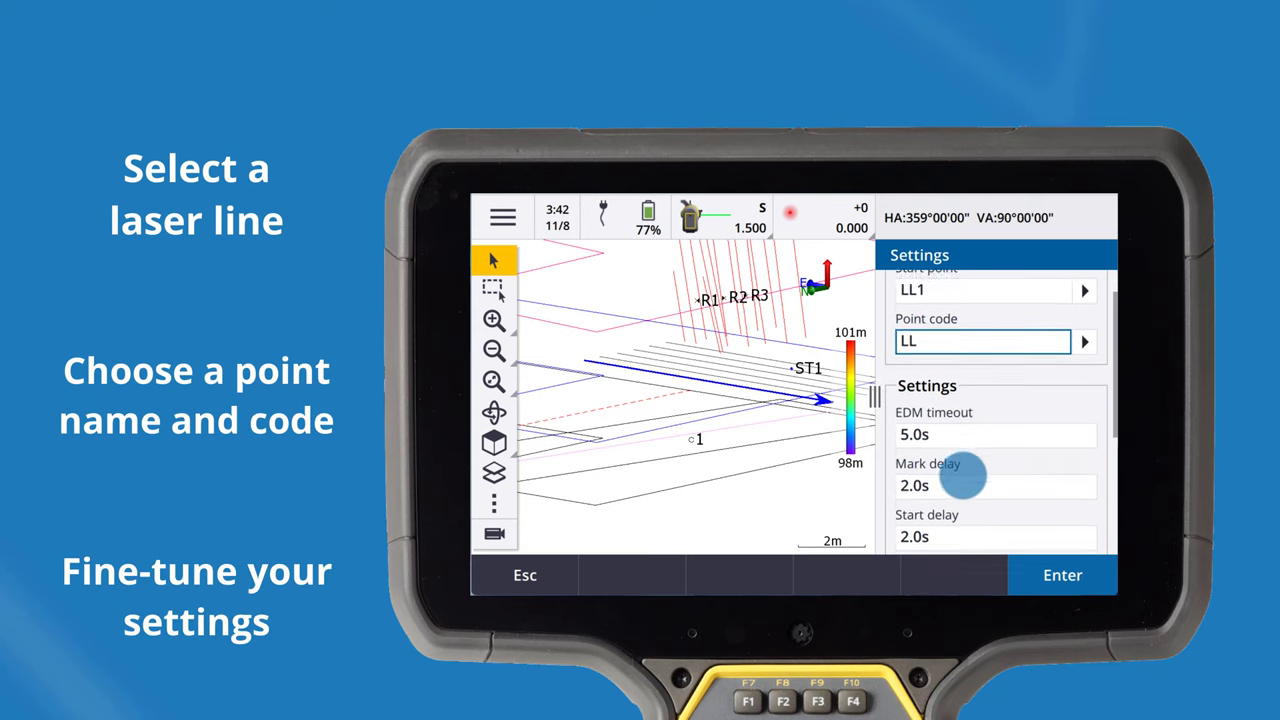
{"action": "scroll", "scroll_direction": "down", "scroll_amount": 3}
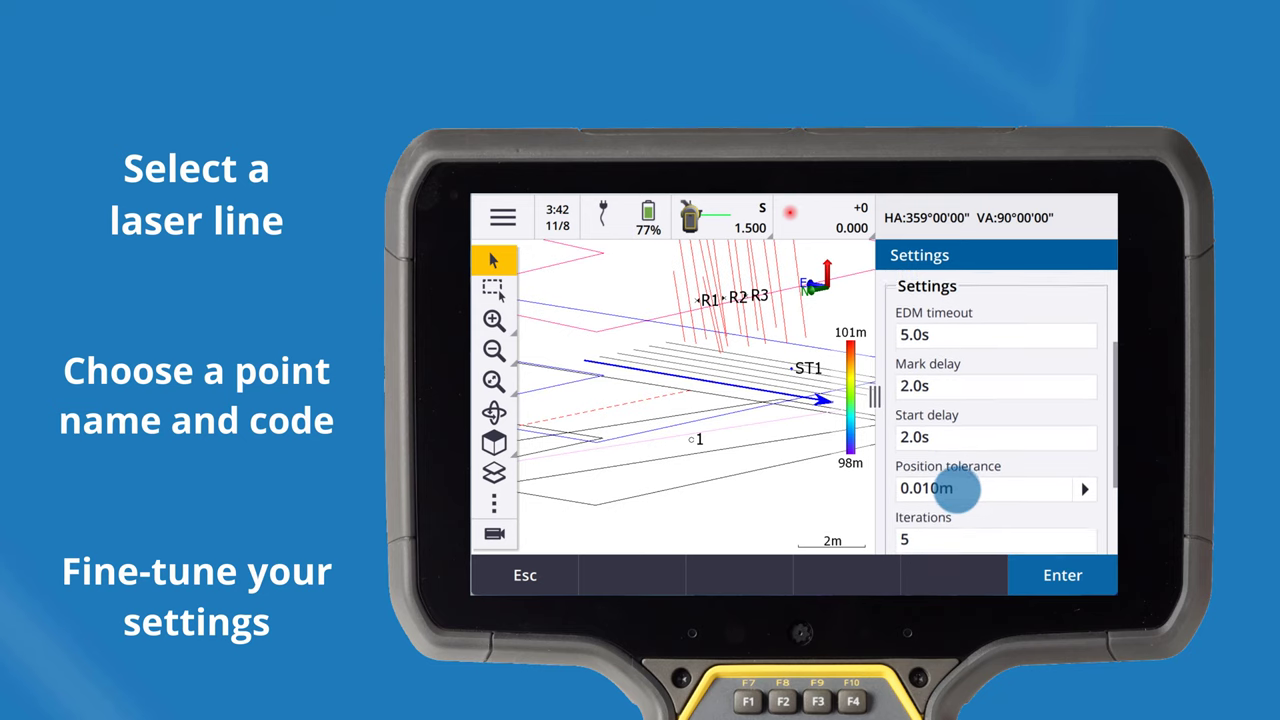
{"action": "scroll", "scroll_direction": "down", "scroll_amount": 3}
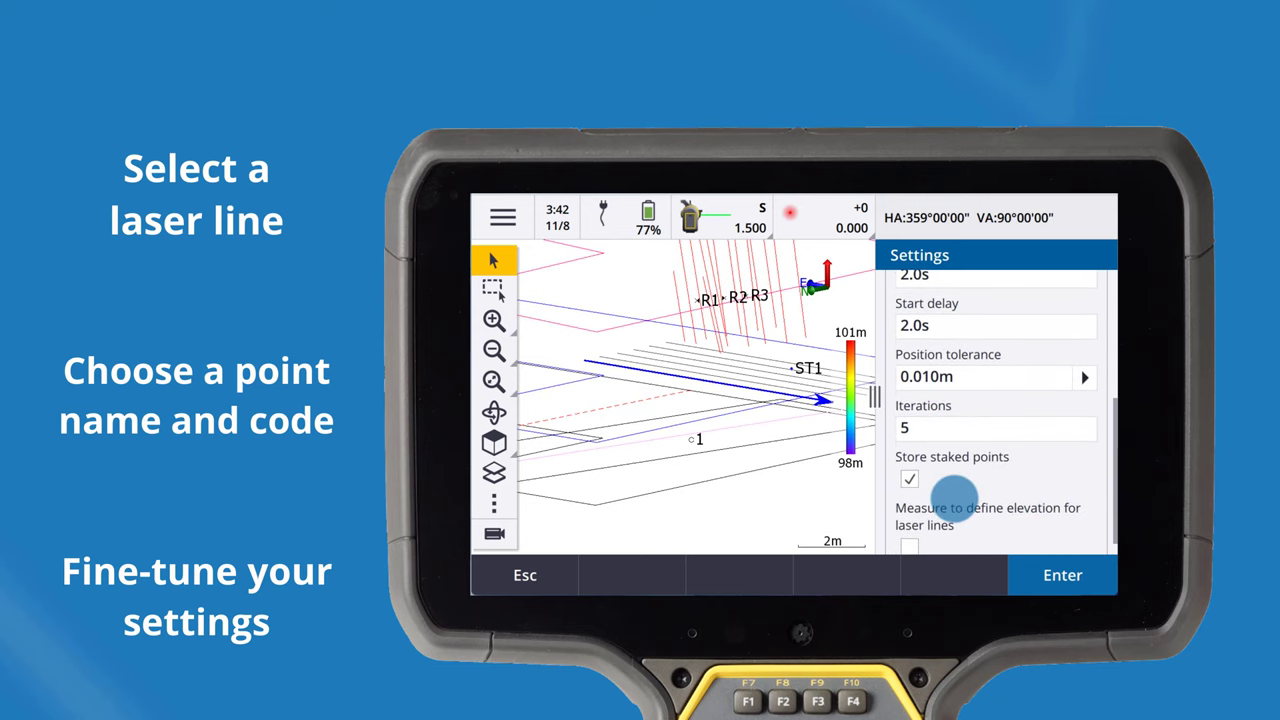
{"action": "scroll", "scroll_direction": "up", "scroll_amount": 3}
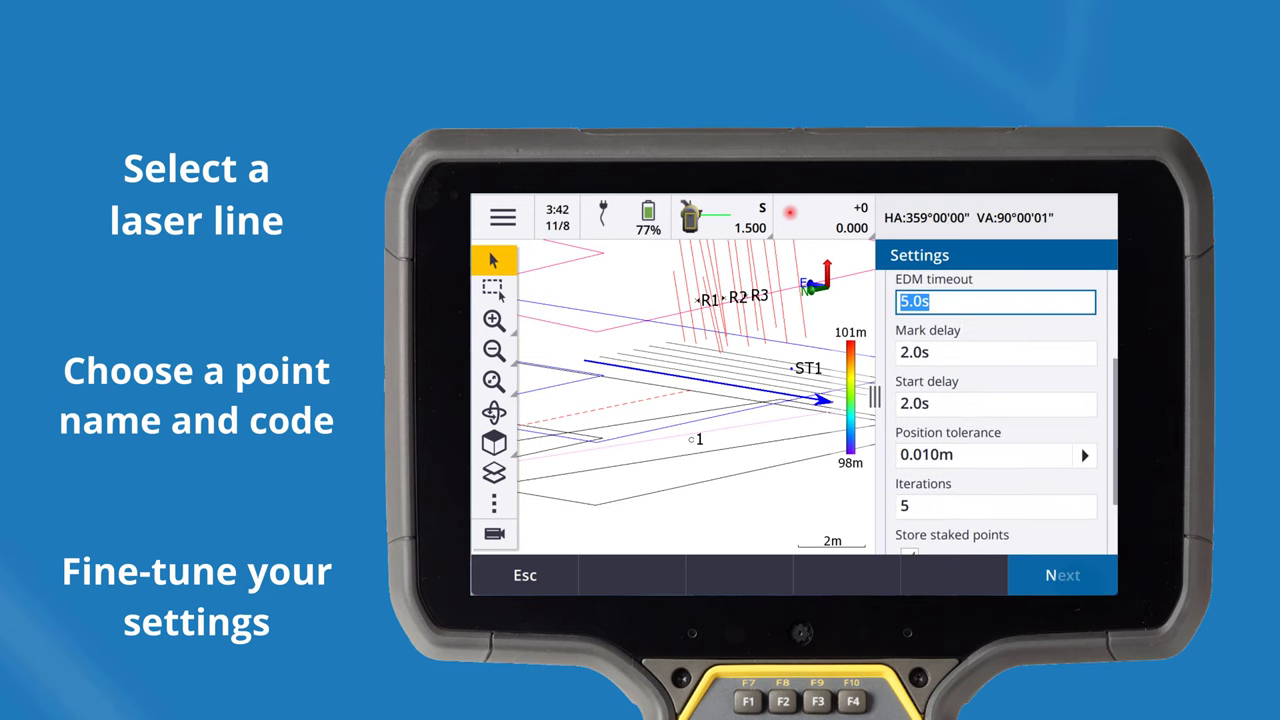
{"action": "left_click", "coordinate": [1060, 574]}
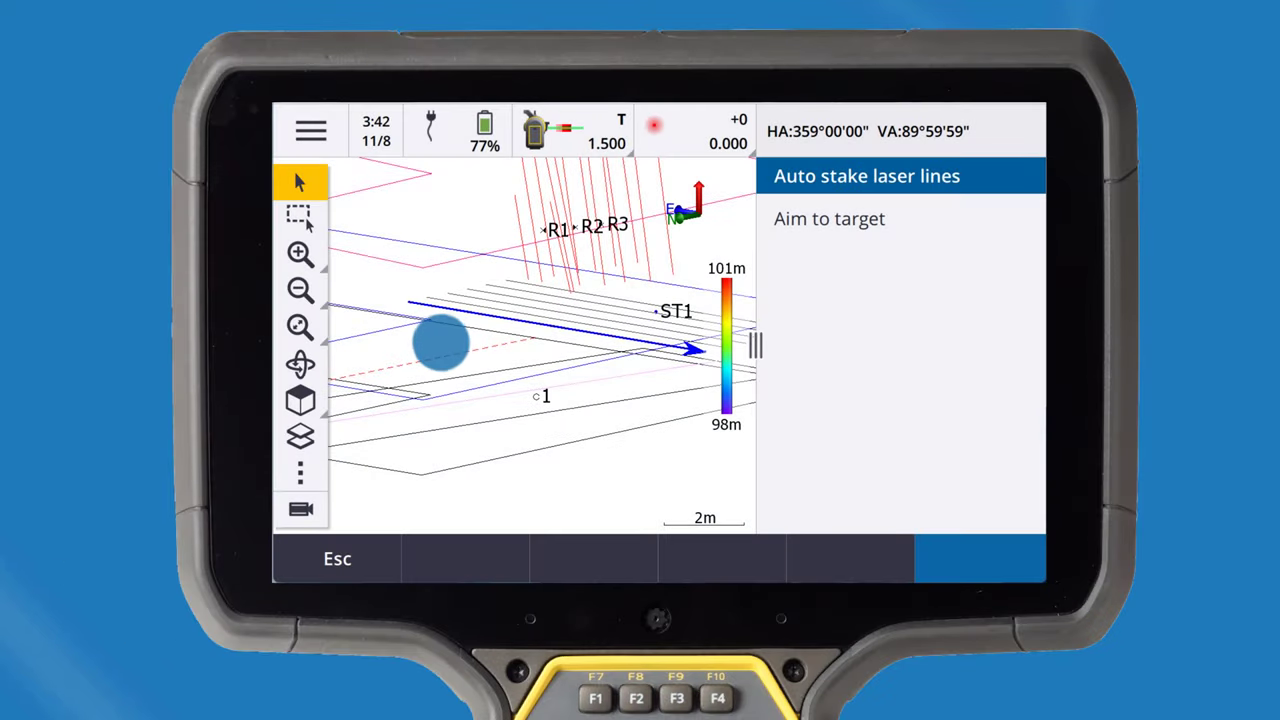
Step: Stake the Start mark of laser line 1 of 1, then proceed to the End mark
{"action": "left_click", "coordinate": [828, 218]}
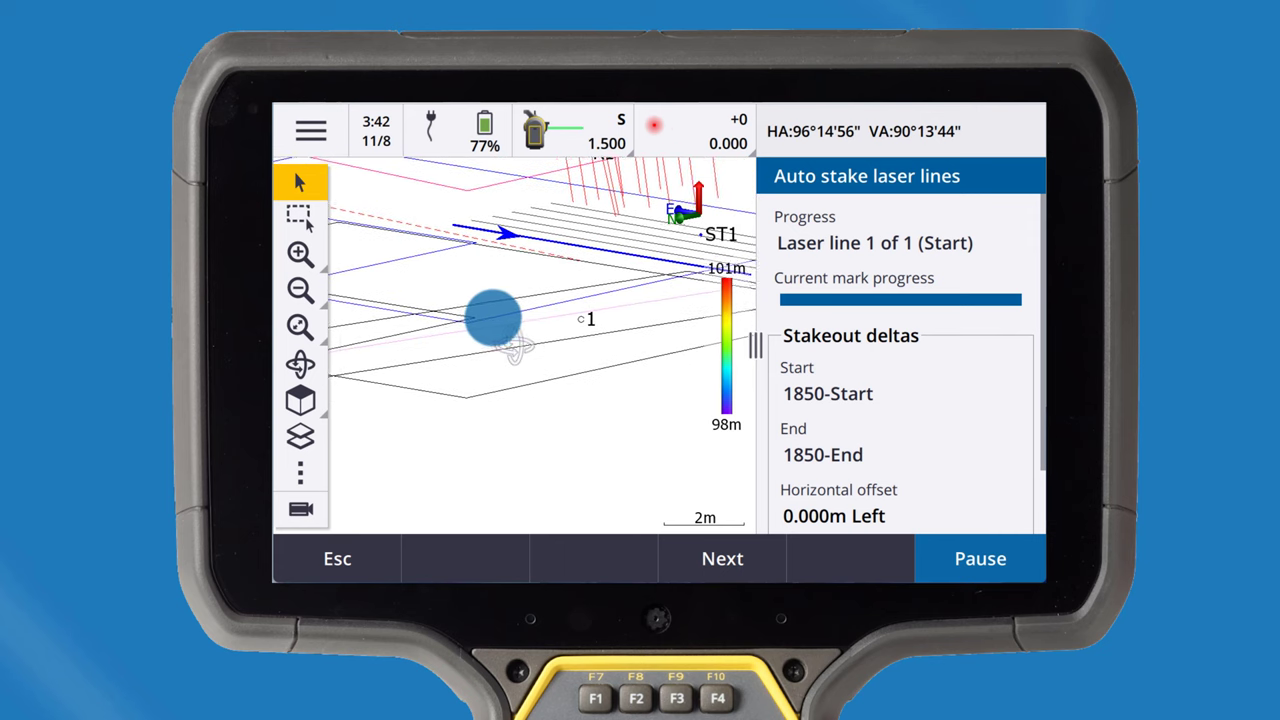
{"action": "left_click", "coordinate": [722, 558]}
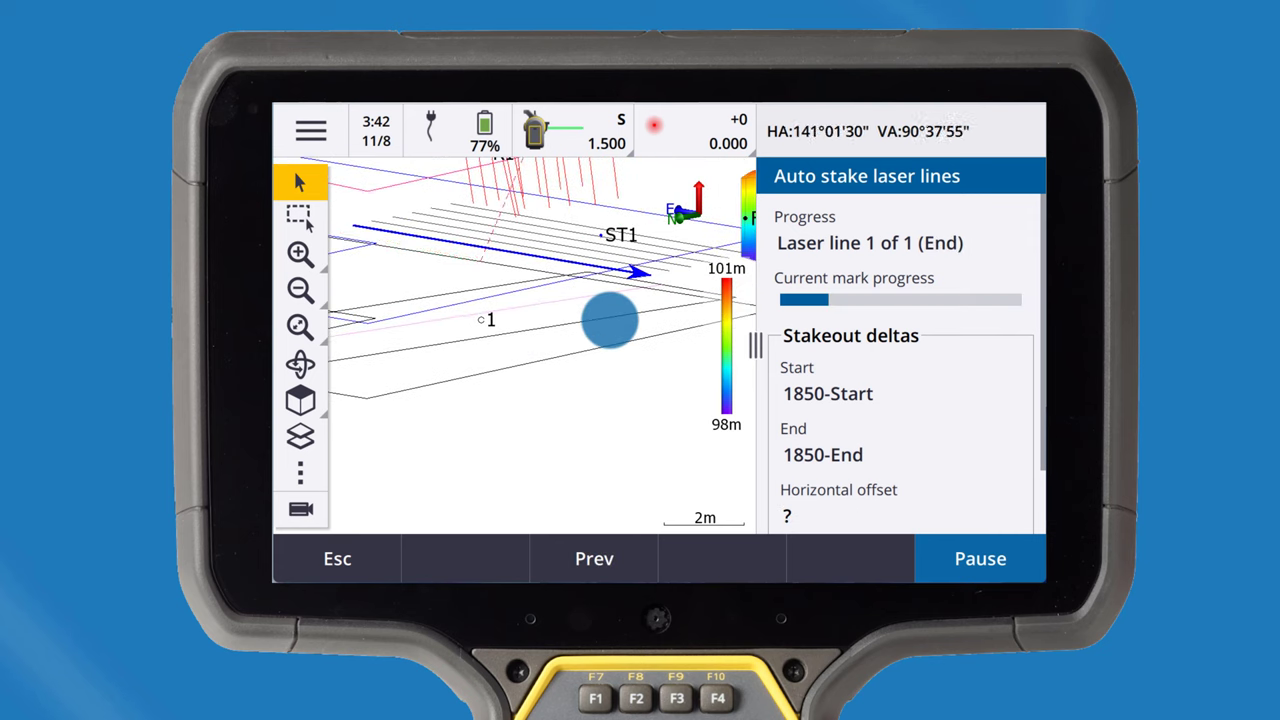